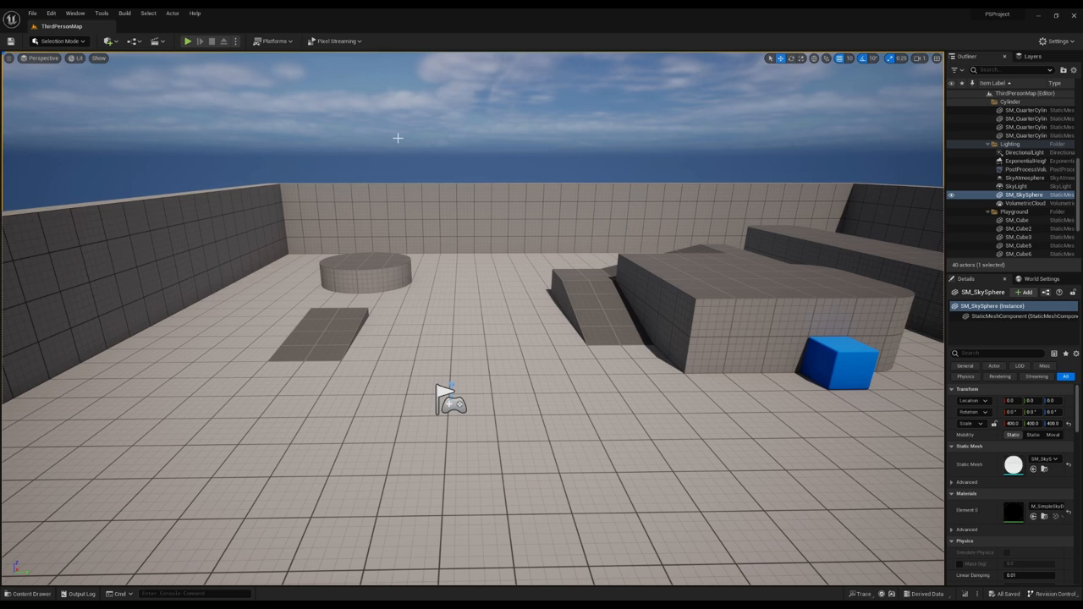
pyautogui.moveTo(230, 92)
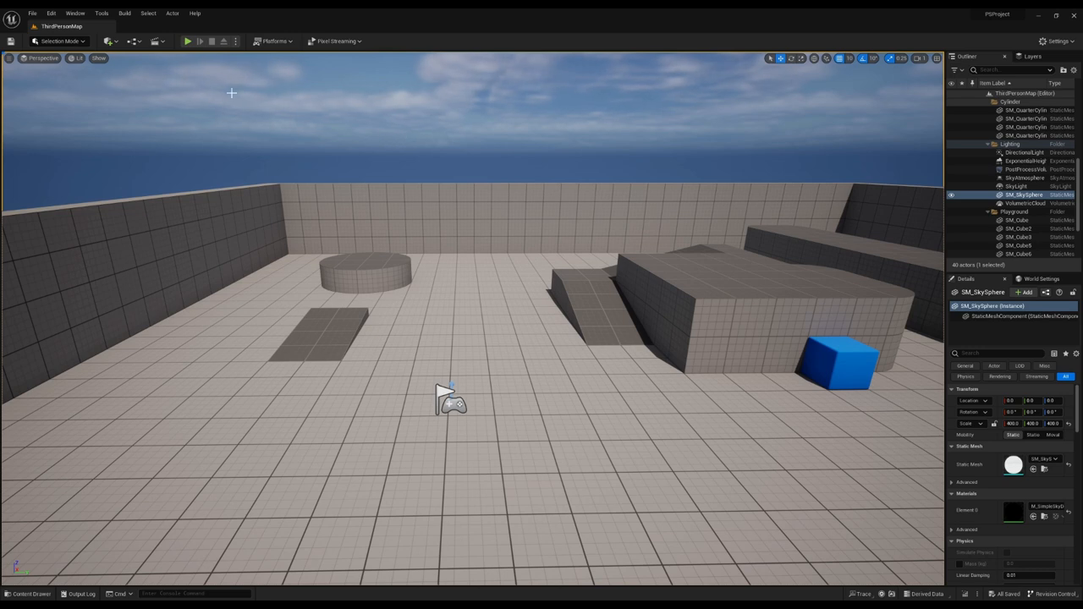
pyautogui.moveTo(134, 41)
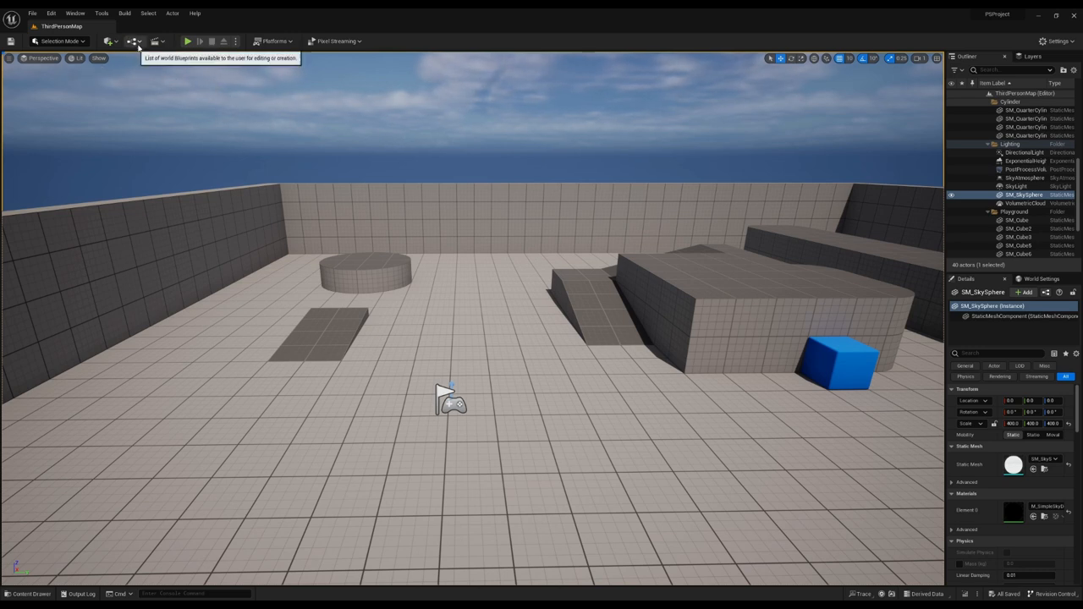
pyautogui.moveTo(150, 51)
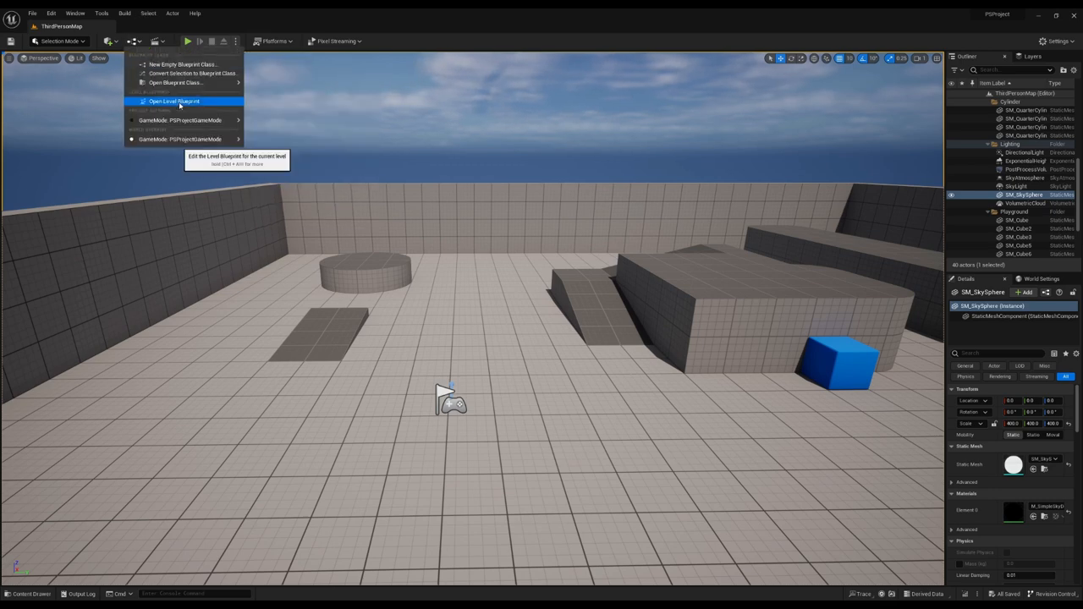
# - Wire the F key's Pressed output into a new Flip Flop node in the level blueprint
pyautogui.click(172, 101)
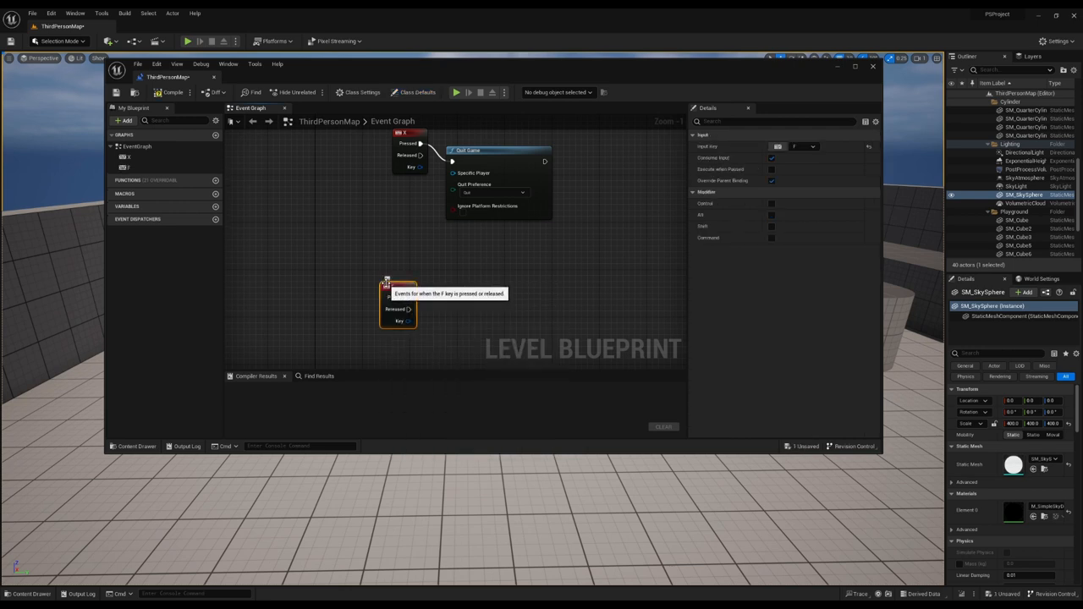
pyautogui.moveTo(423, 291); pyautogui.dragTo(423, 291)
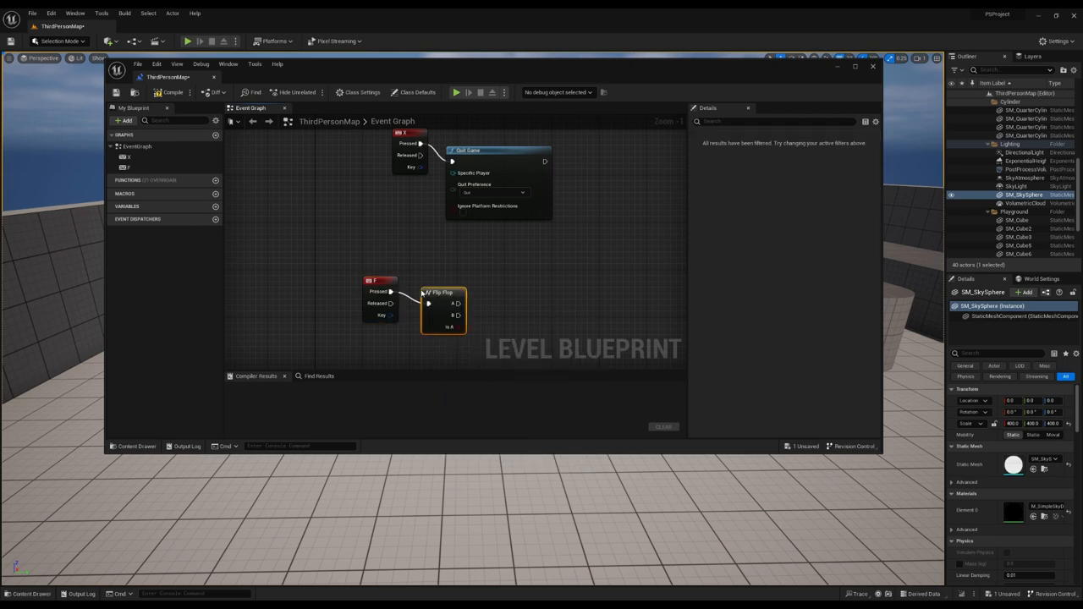
# - Drive a Freeze Frame node from Flip Flop A and an Unfreeze Frame node from B
pyautogui.moveTo(463, 303); pyautogui.dragTo(533, 278)
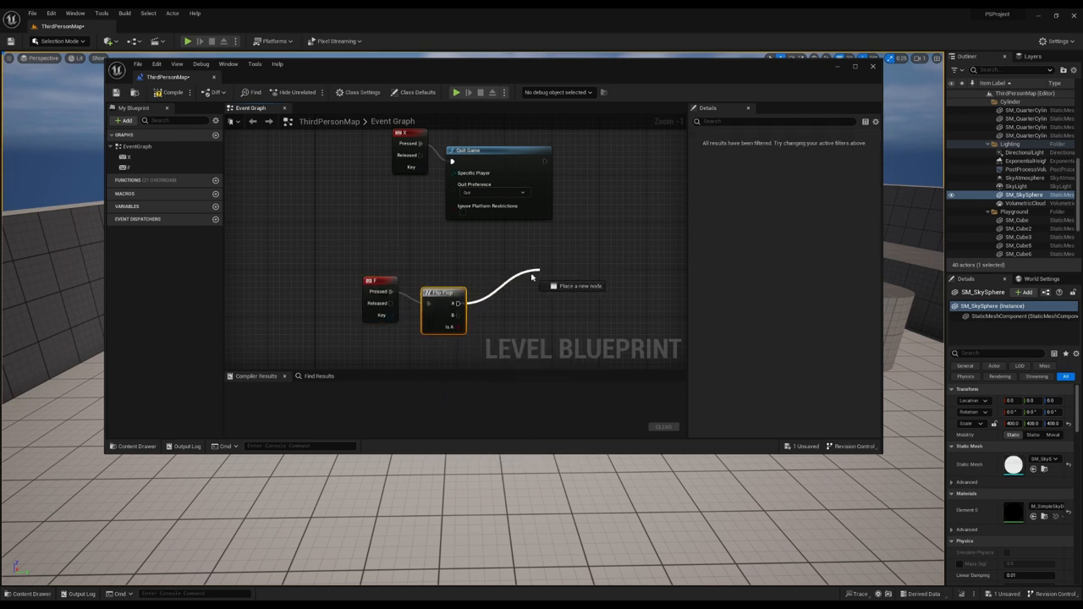
pyautogui.click(515, 278)
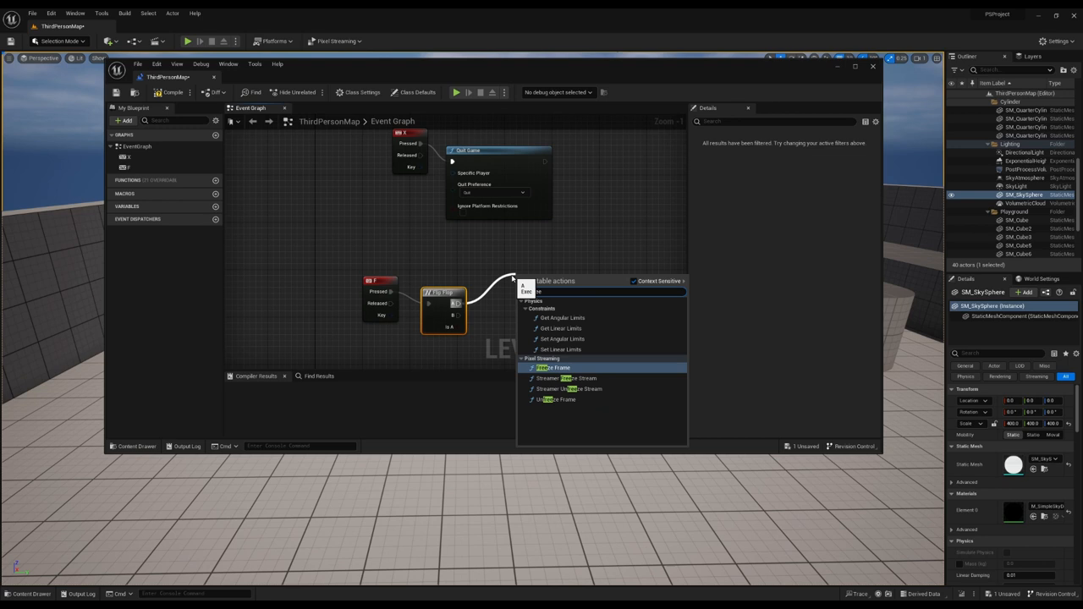
pyautogui.click(555, 367)
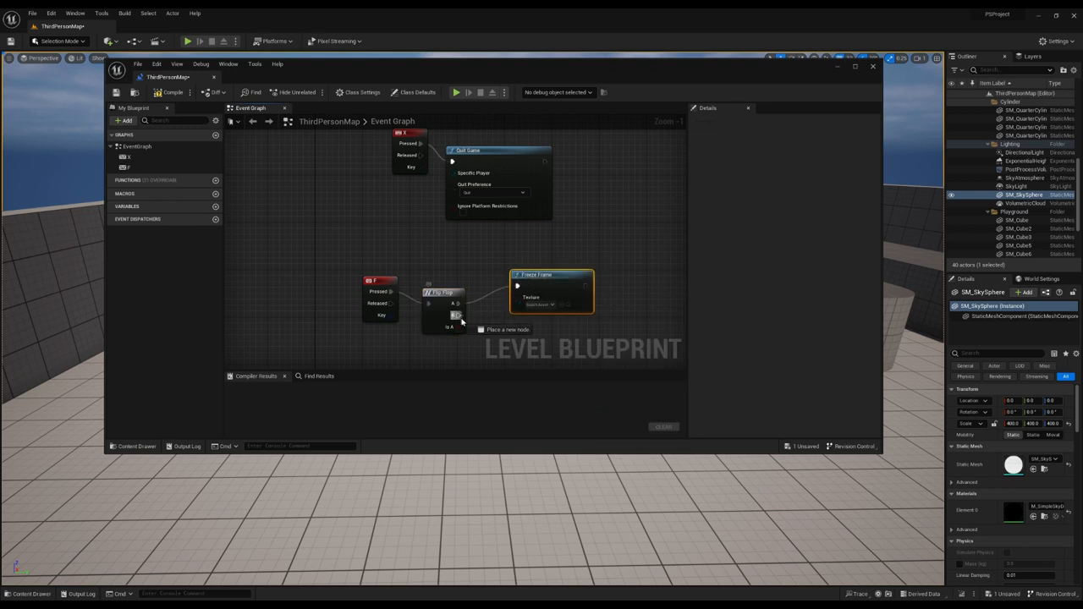
pyautogui.moveTo(453, 326); pyautogui.dragTo(504, 355)
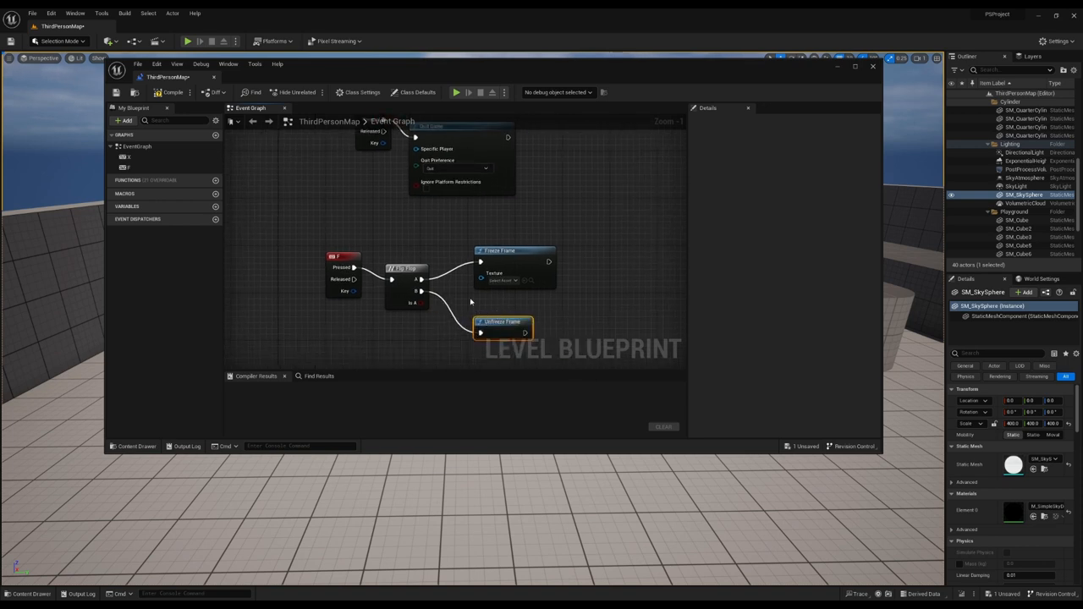
pyautogui.moveTo(320, 145)
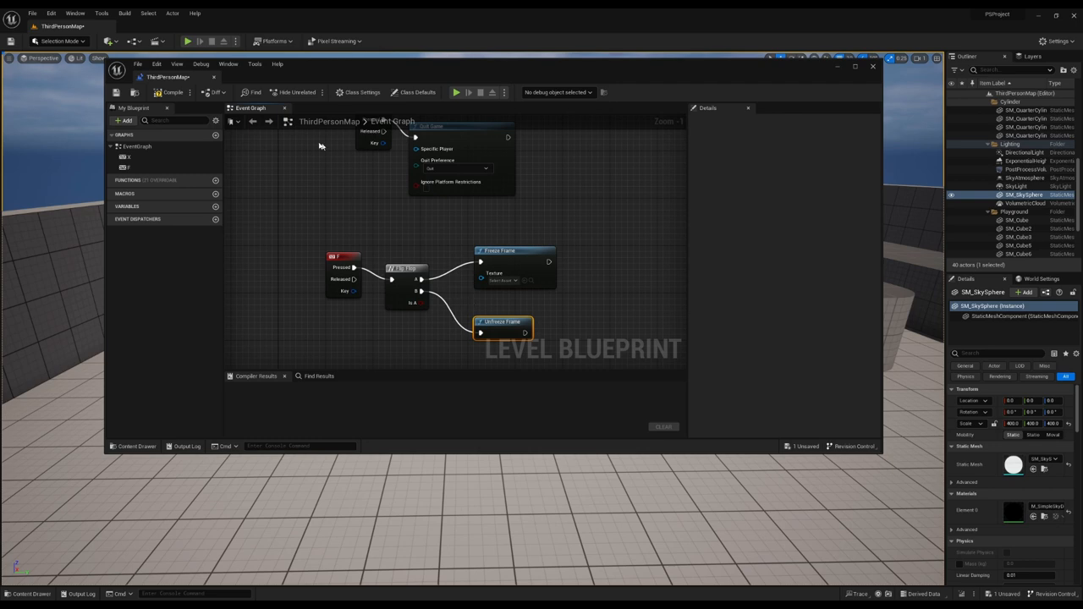
# - Compile the level blueprint and return to the level viewport
pyautogui.click(169, 92)
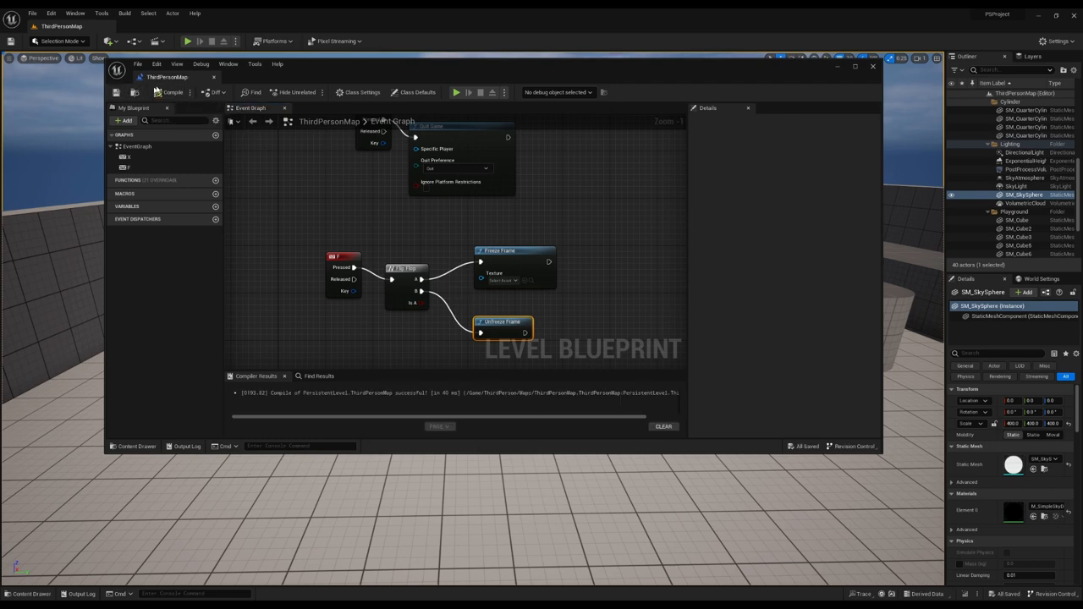
pyautogui.click(874, 67)
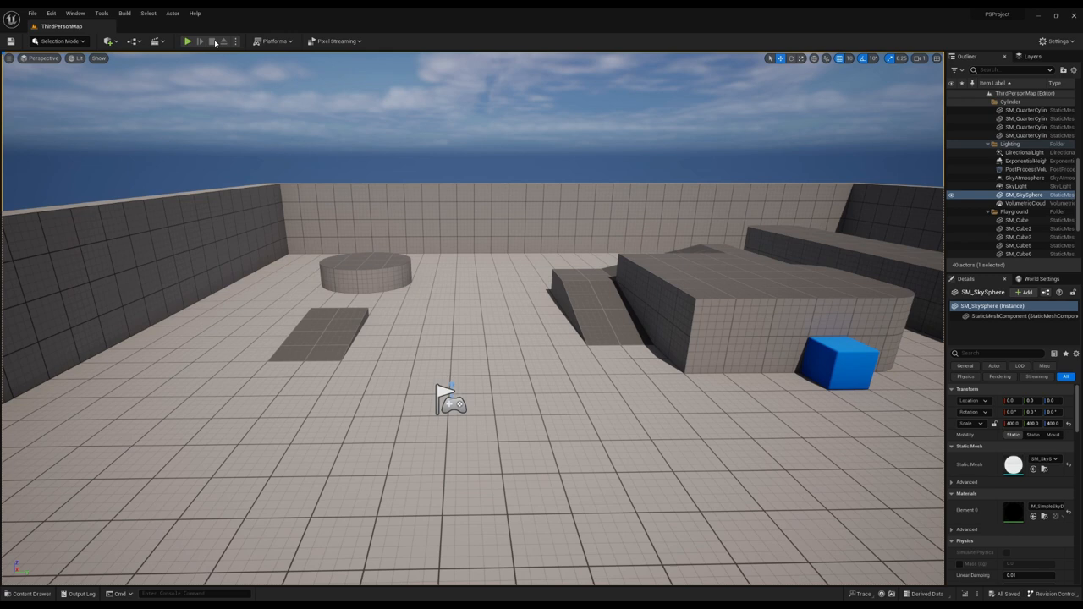
# - Play the level and start the pixel stream in the browser, showing the third-person character
pyautogui.click(359, 41)
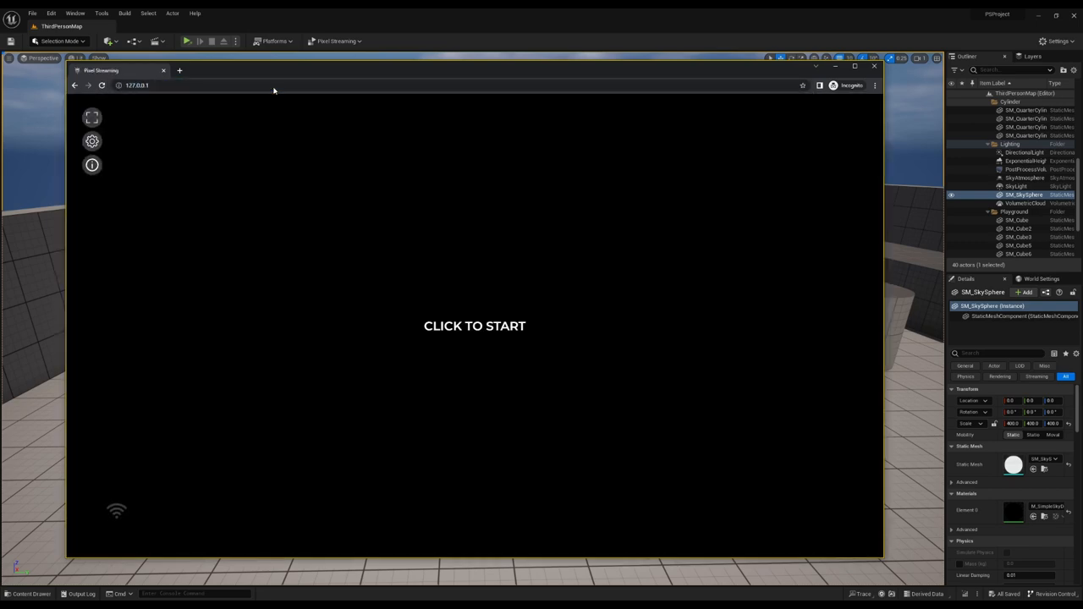
pyautogui.click(474, 325)
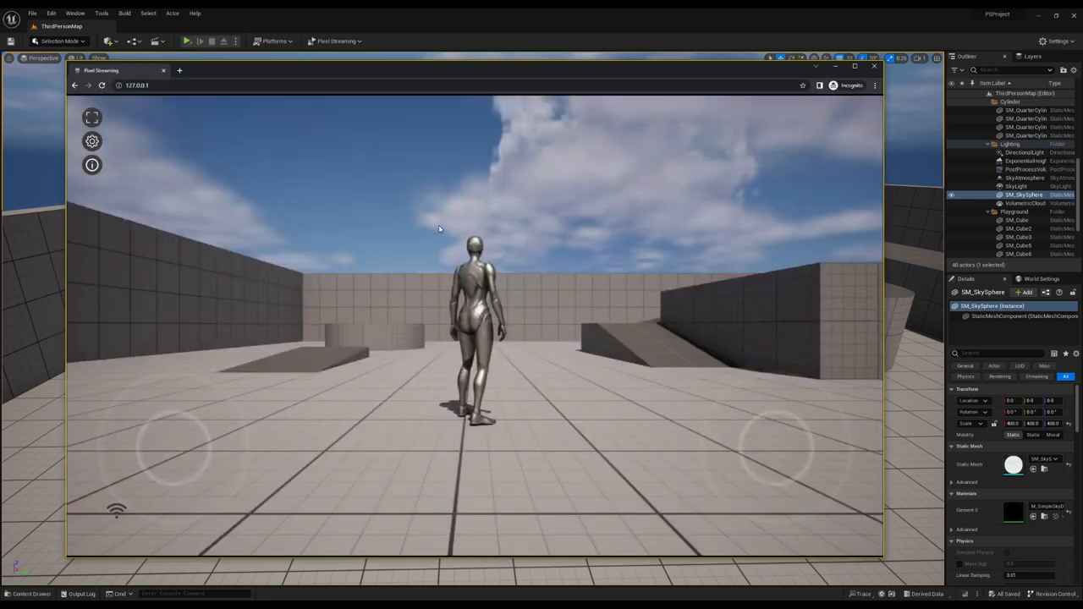